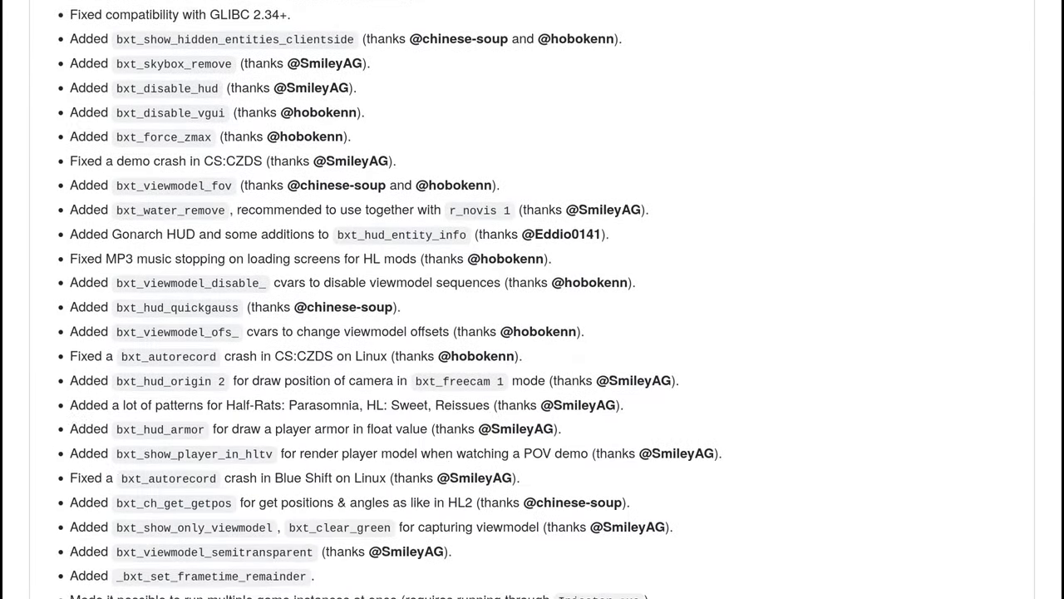
Append stop;pause;bxt_tas_editor 1 to the end of the 134-frame line in portal.hltas.
scroll(down, 3)
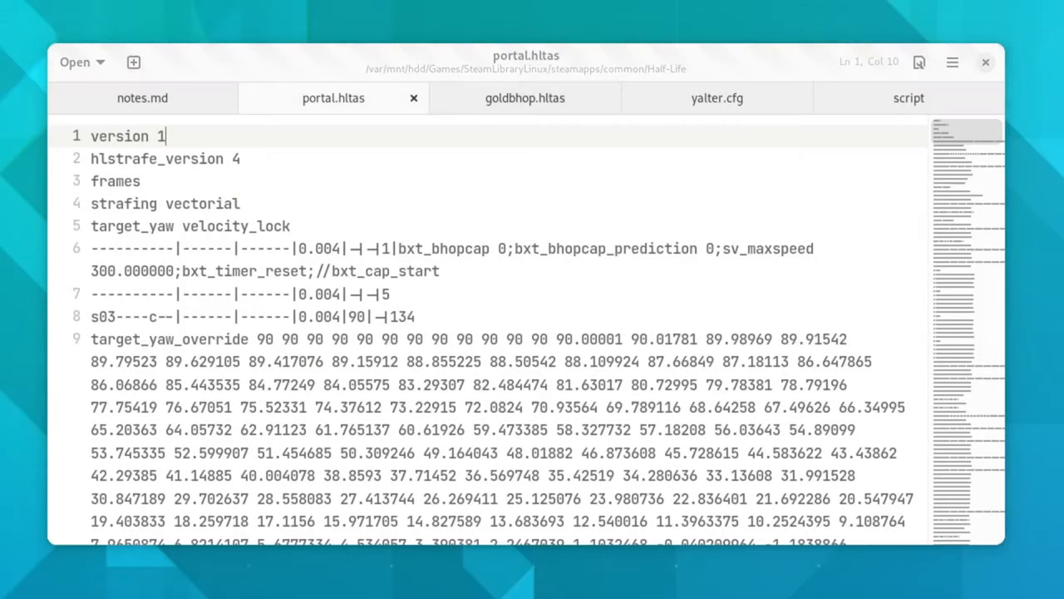
click(447, 317)
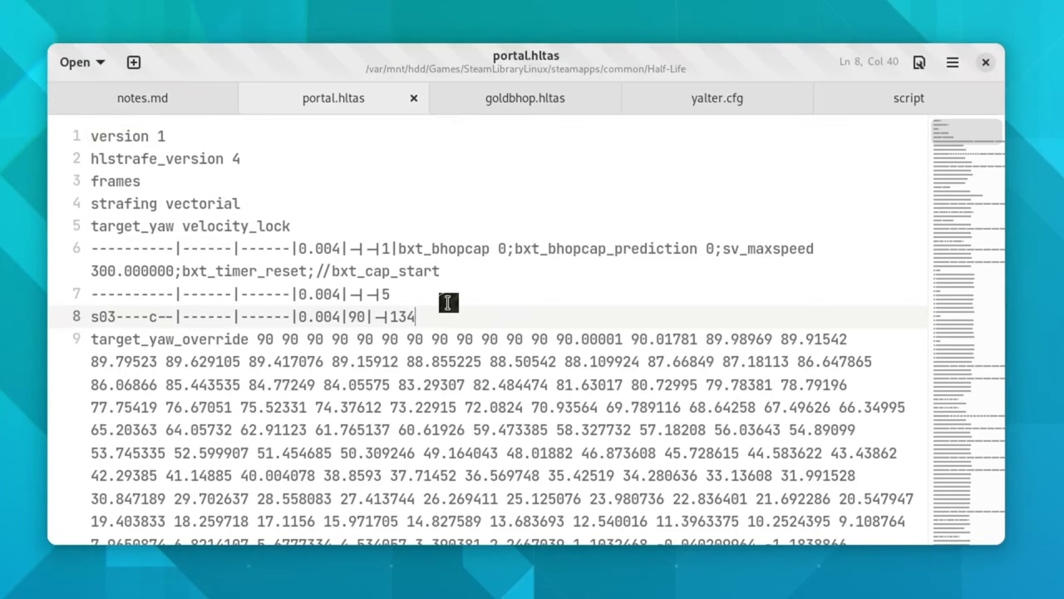
text(stop;pause;bxt_tas_editor 1)
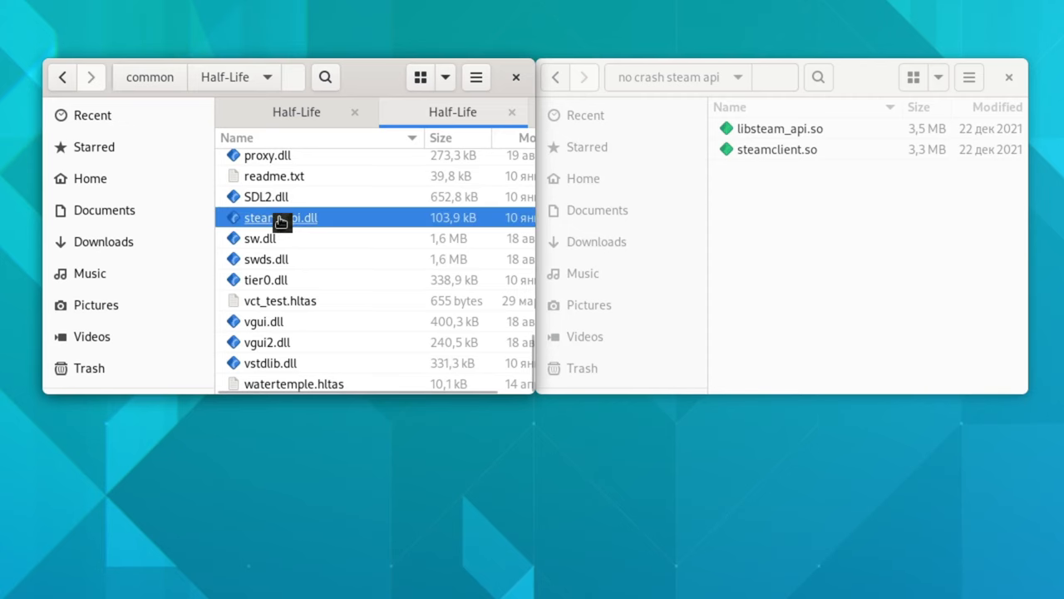
Browse the Half-Life and no crash steam api folders, then launch Half-Life.
scroll(down, 3)
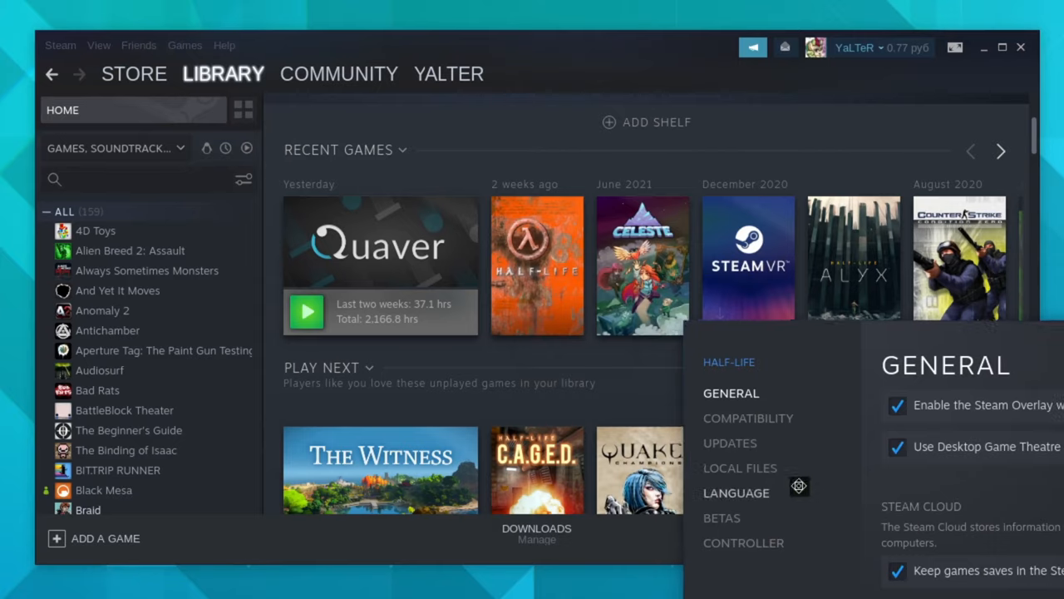
click(740, 467)
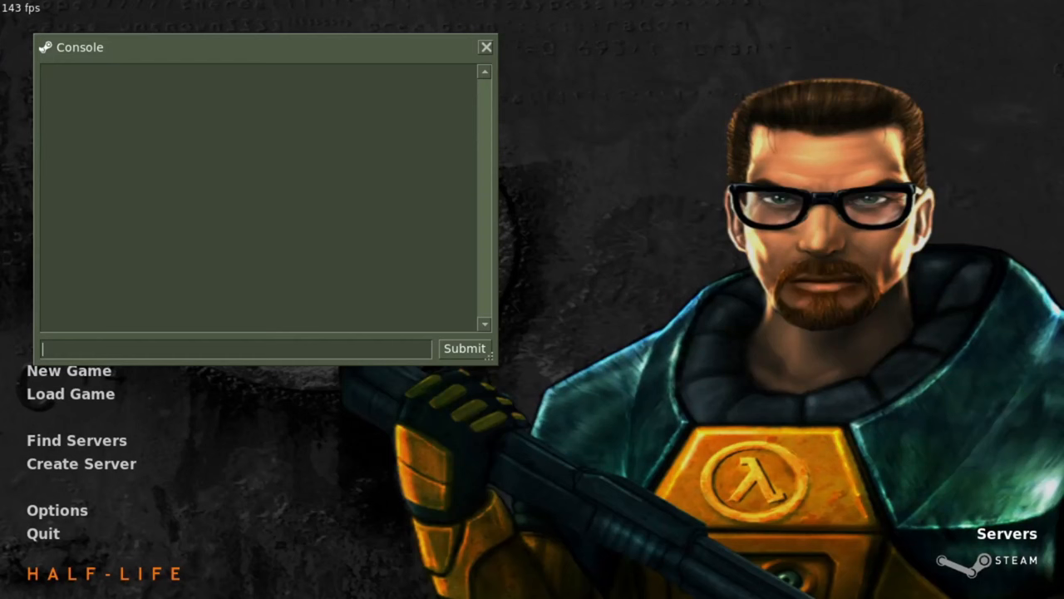
List the backslash binding, copy its map-loading command, and add a load_command line to portal.hltas.
text(bind)
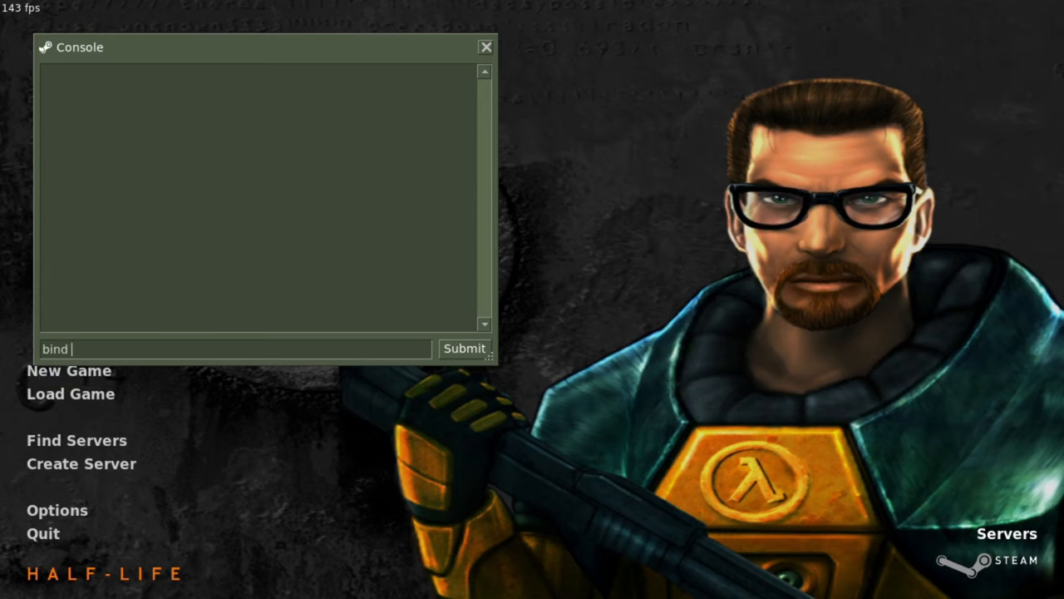
key(Enter)
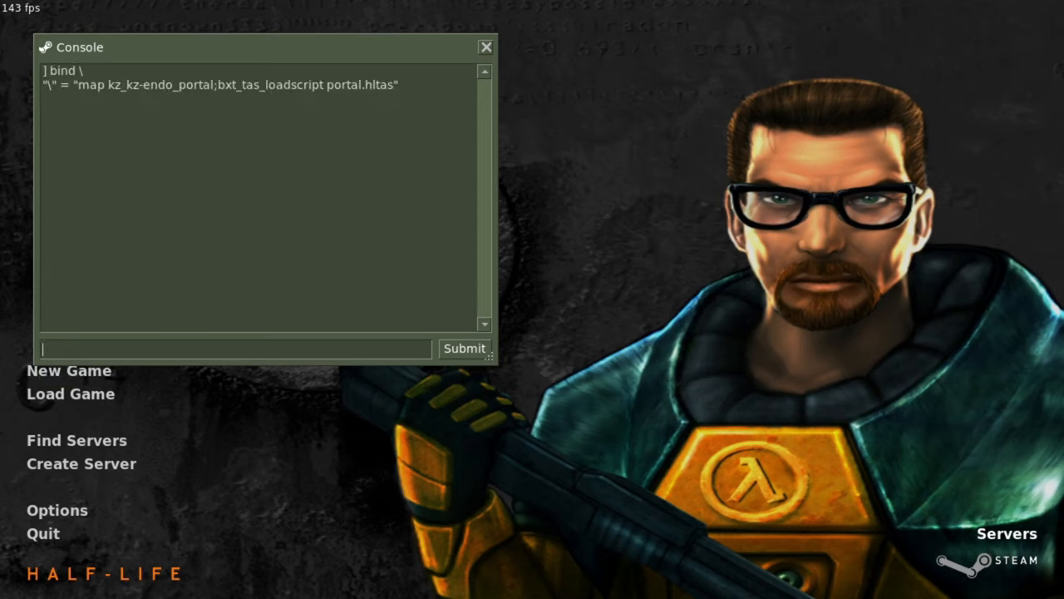
mouse_move(77, 90)
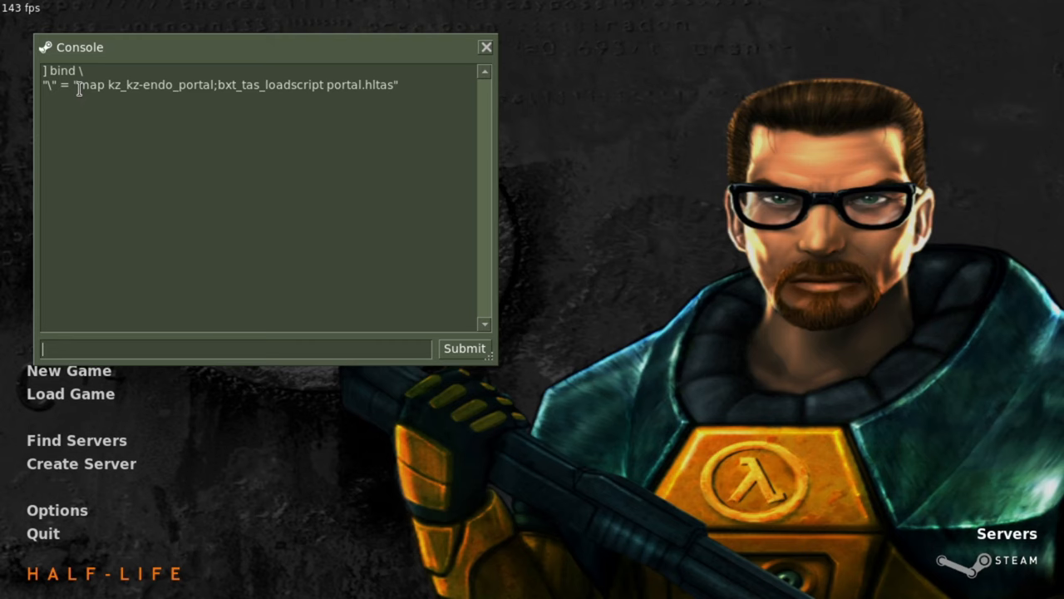
double_click(142, 85)
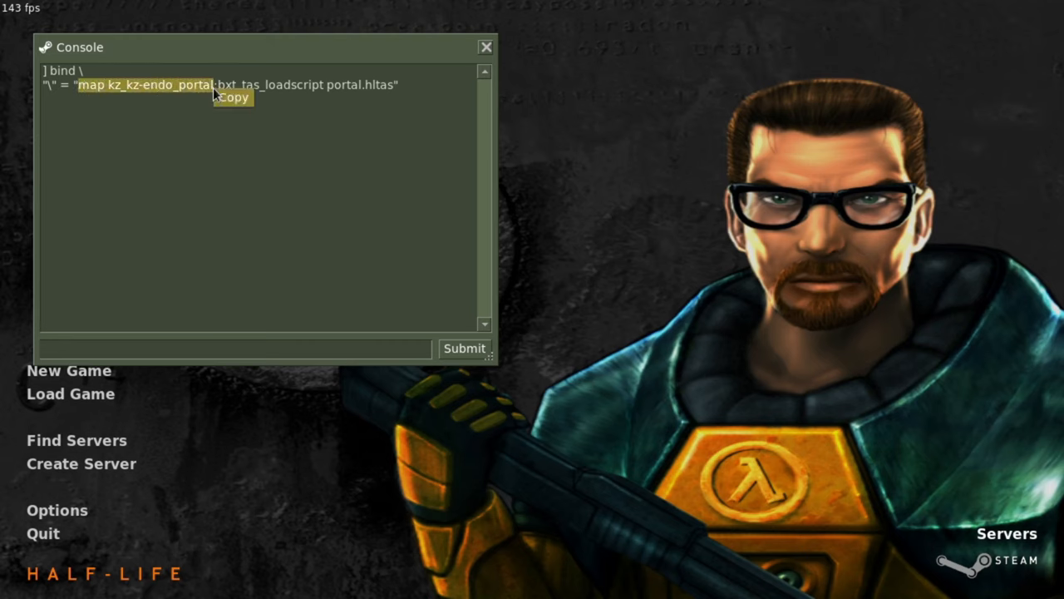
click(234, 98)
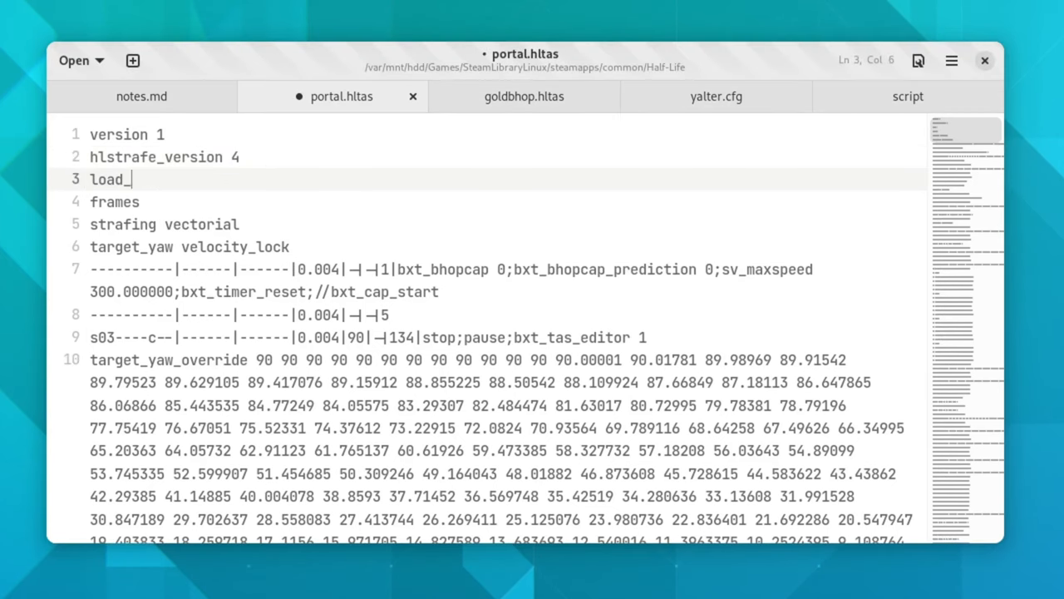
text(command)
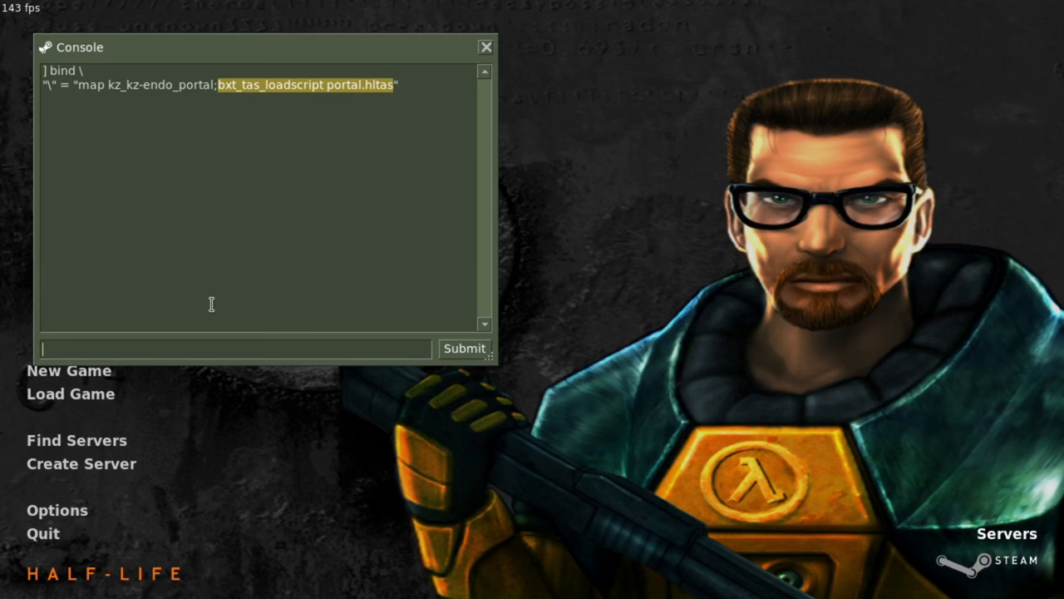
Rebind backslash to "bxt_tas_loadscript portal.hltas" in the console.
text(bind \ "bxt_tas_loadscript portal.hltas)
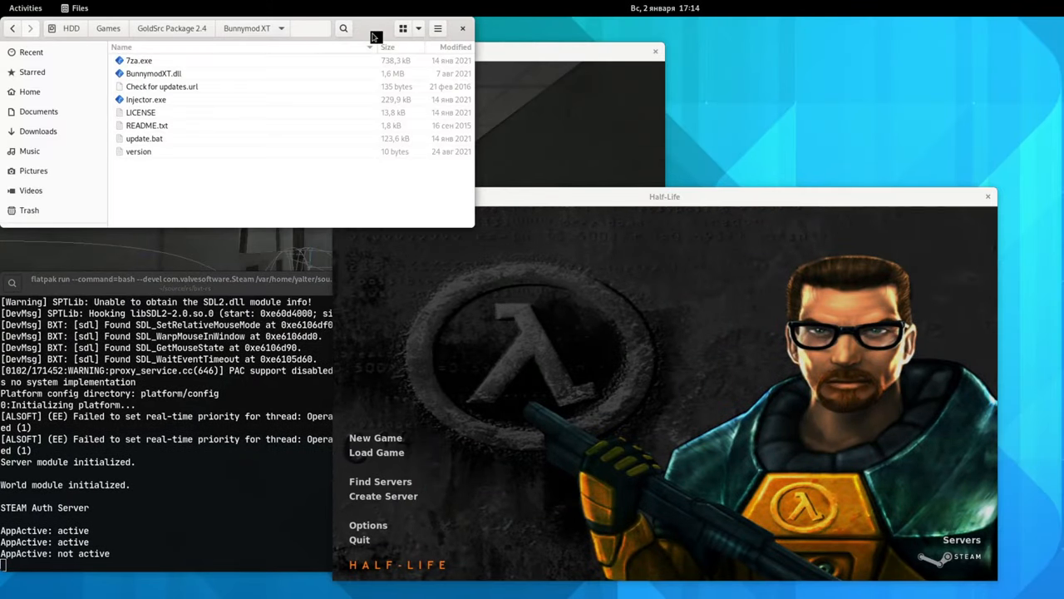
Start Half-Life from the Bunnymod XT folder and open goldbhop.hltas.backup in gedit.
click(146, 99)
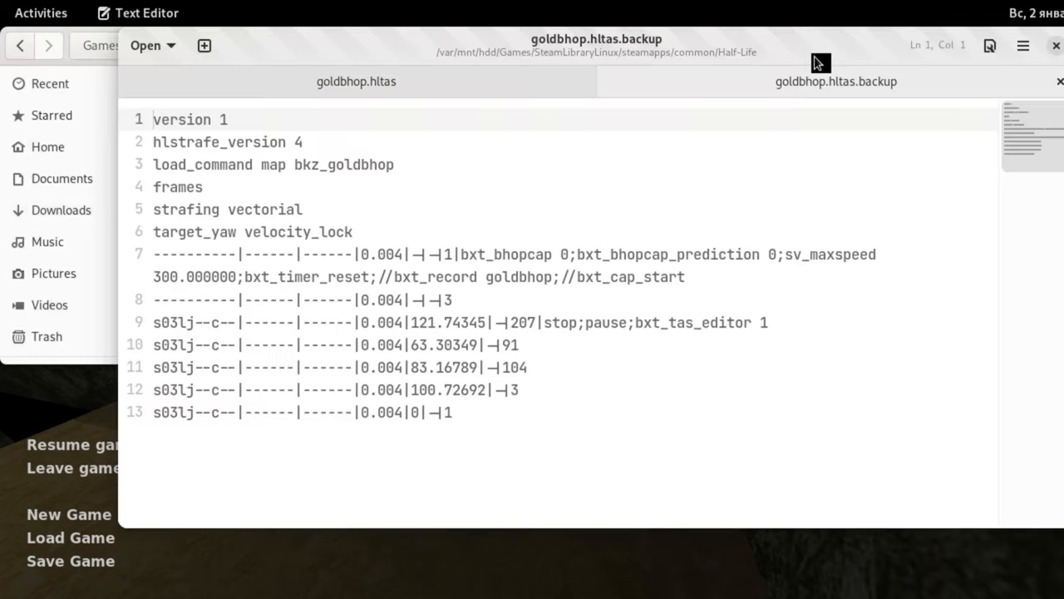
Return to Half-Life and open the console showing the camera-editor binding.
click(352, 82)
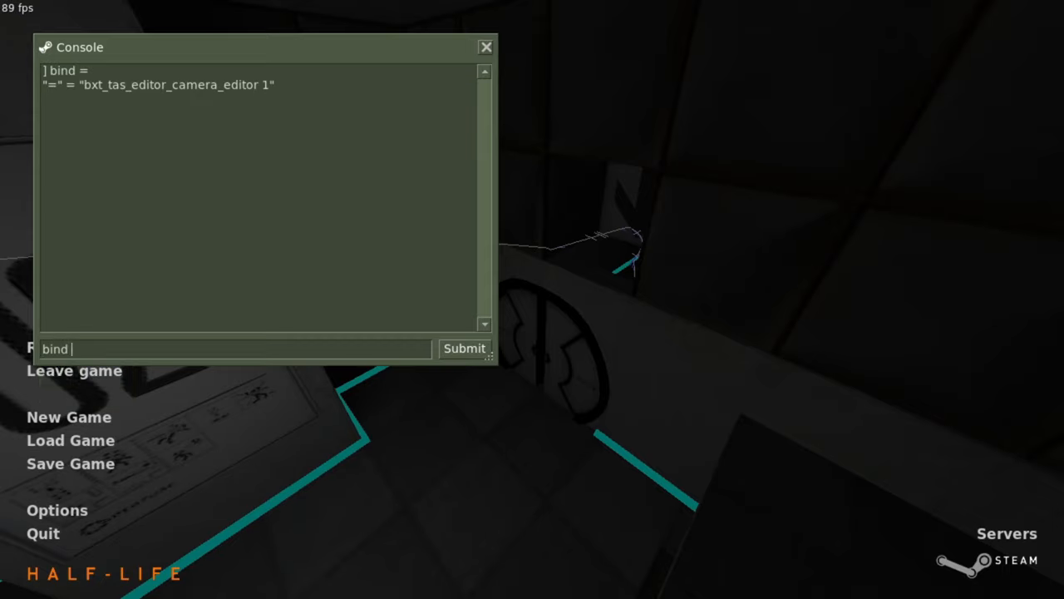
Bind ins to "+bxt_tas_editor_insert_point" after listing the existing editor bindings.
key(Enter)
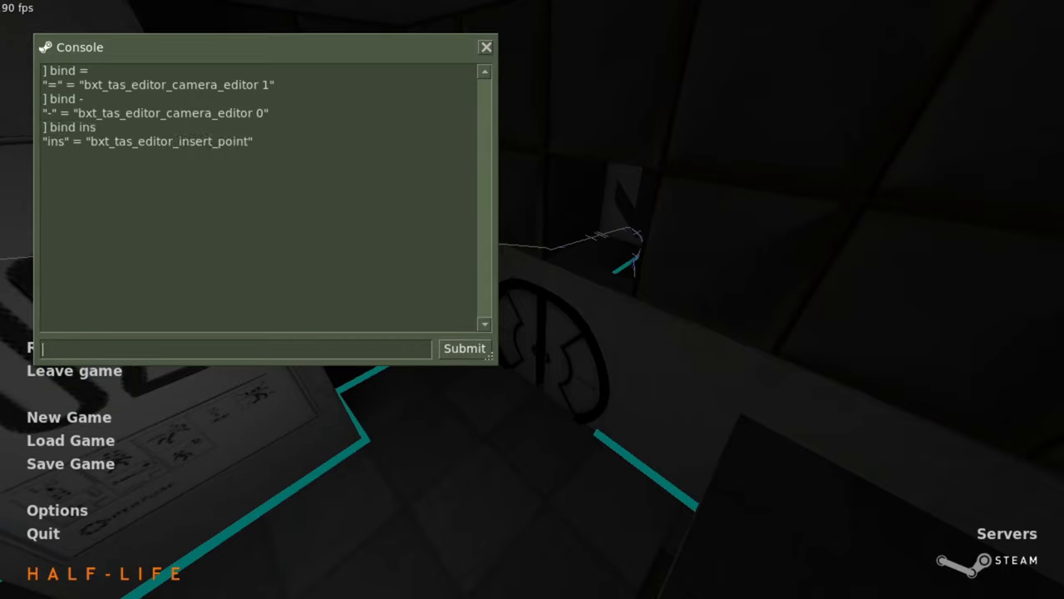
double_click(166, 141)
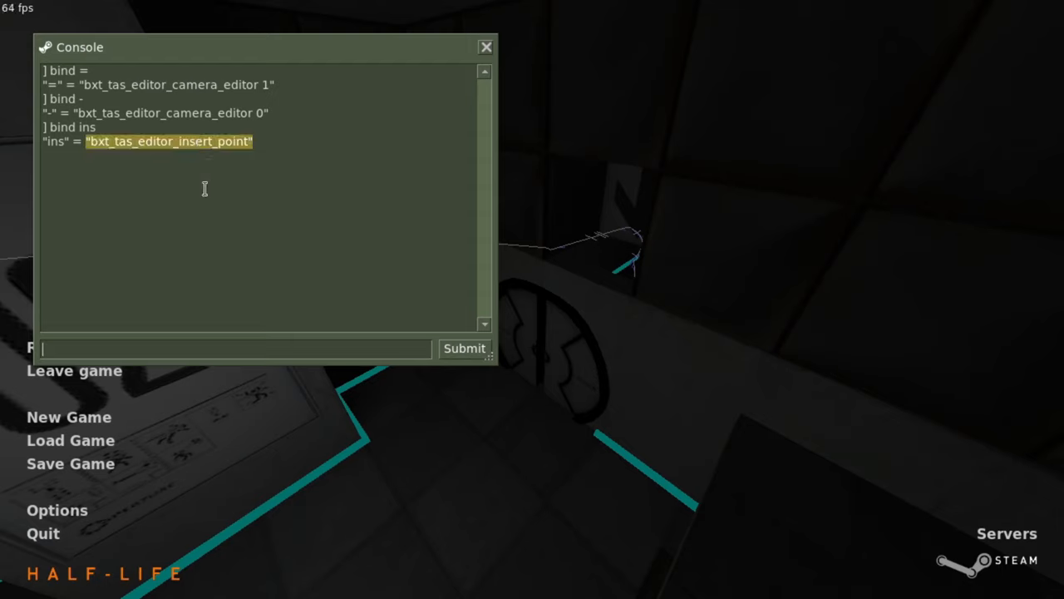
text(bind ins)
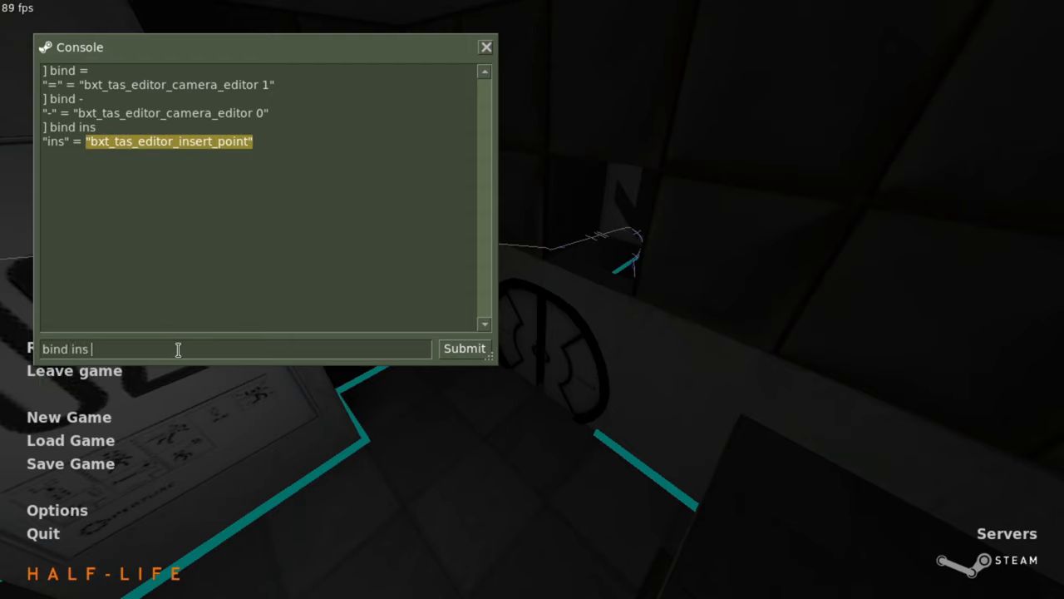
text("+bxt_tas_editor_insert_point")
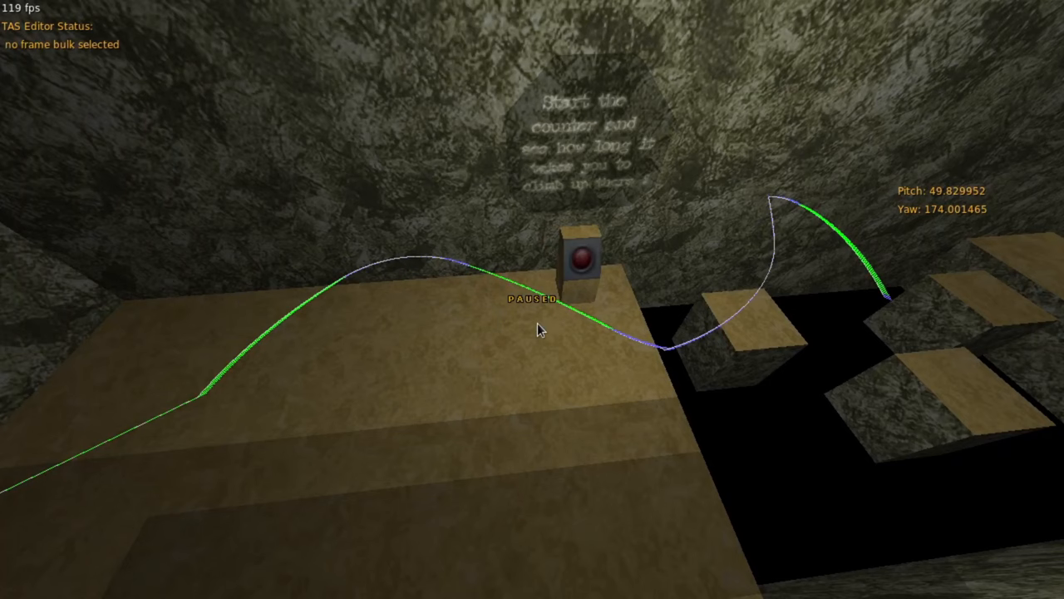
mouse_move(376, 290)
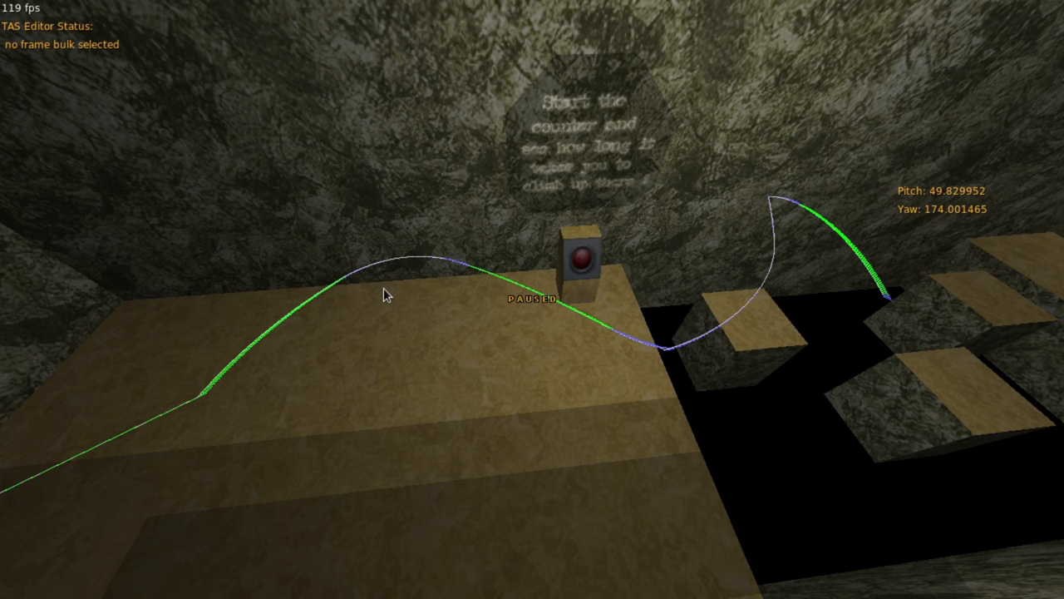
mouse_move(501, 303)
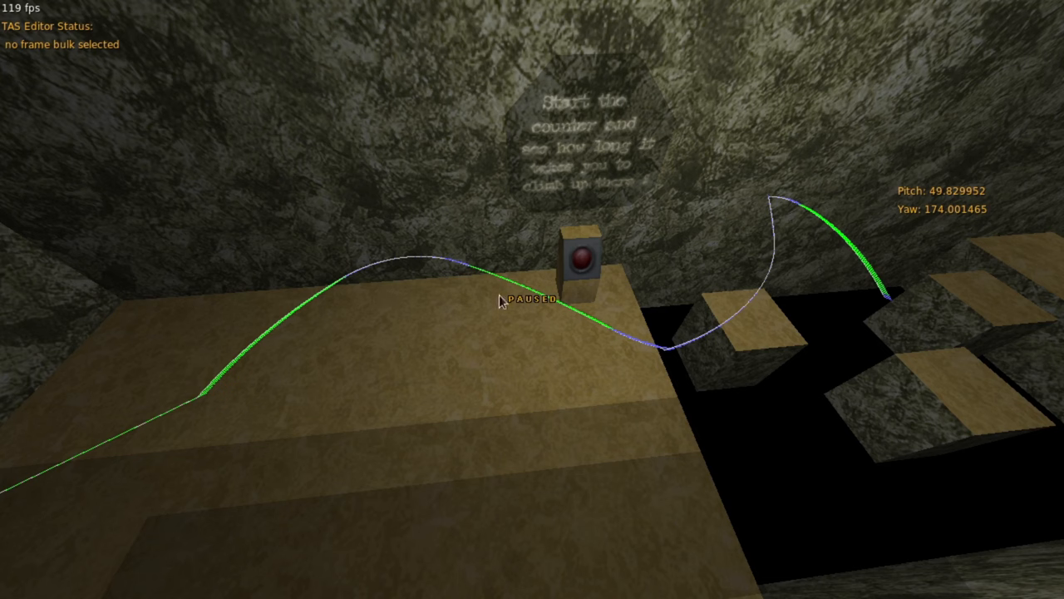
mouse_move(576, 347)
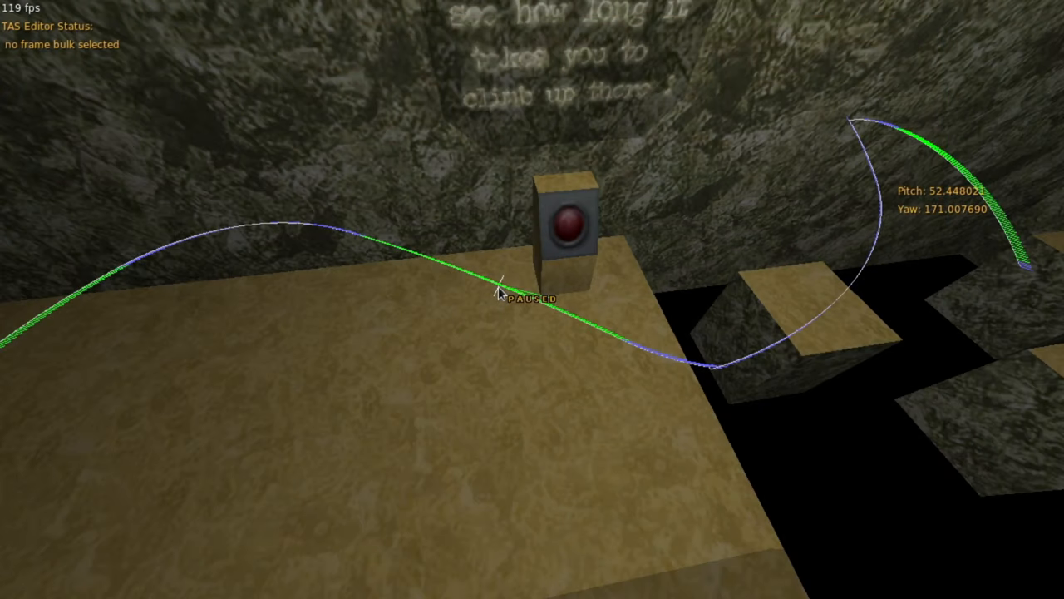
mouse_move(108, 285)
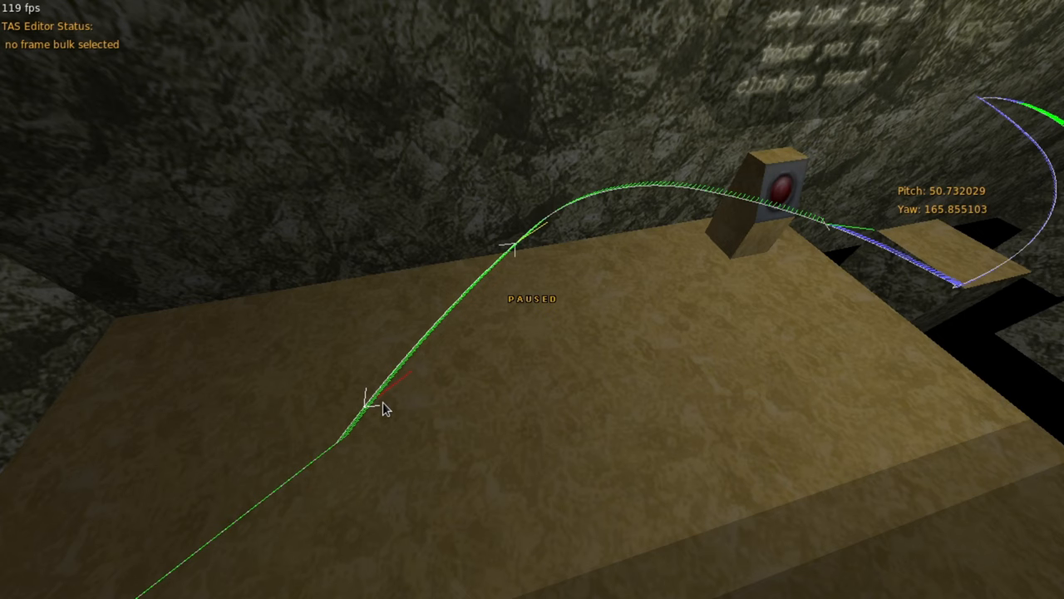
mouse_move(516, 249)
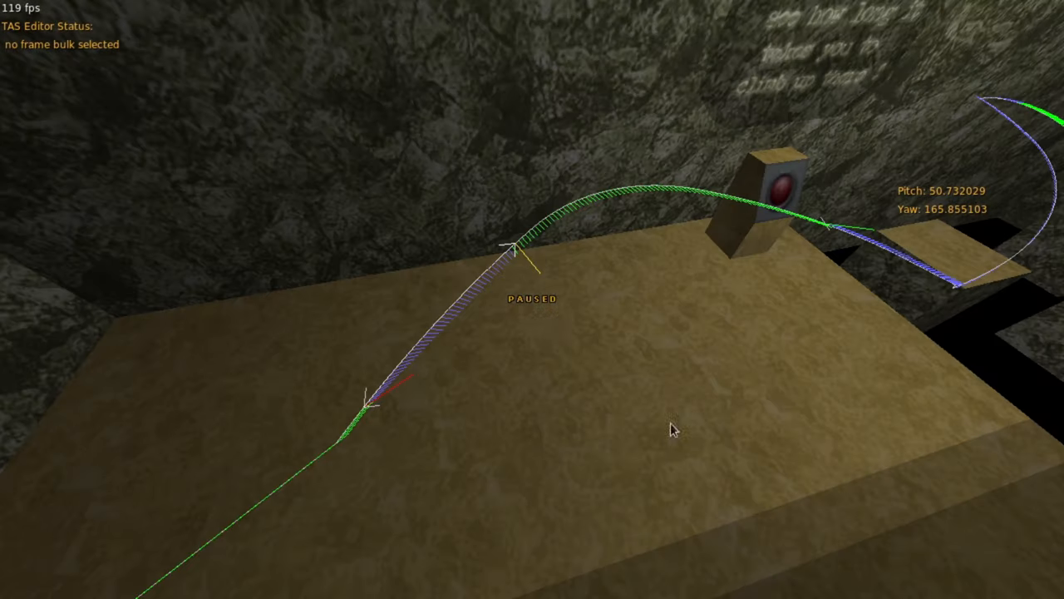
mouse_move(547, 268)
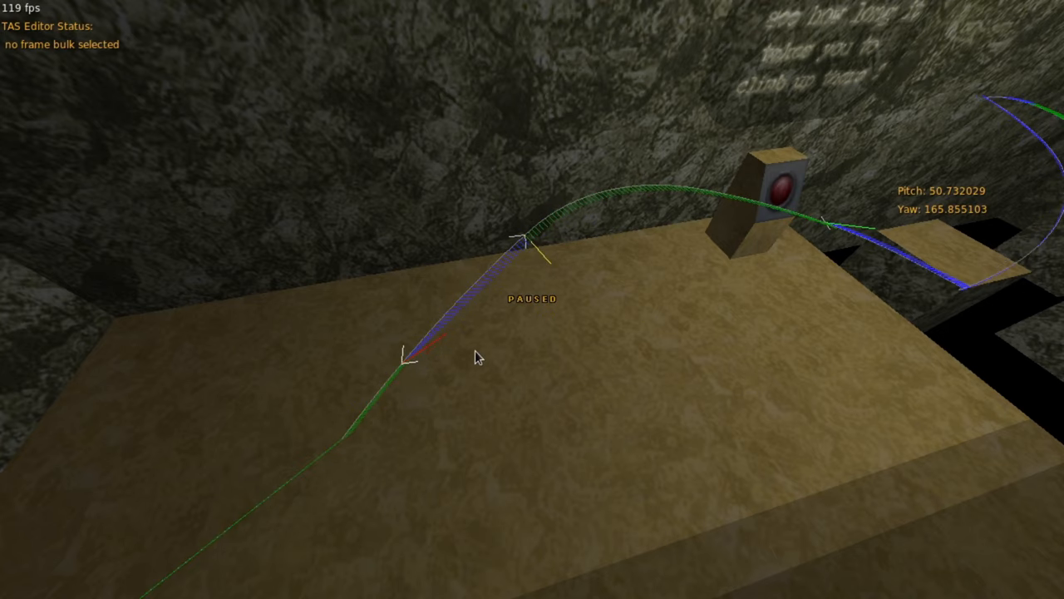
Turn the view along the edited camera section, then open the console with the tilde key.
drag(478, 357, 412, 422)
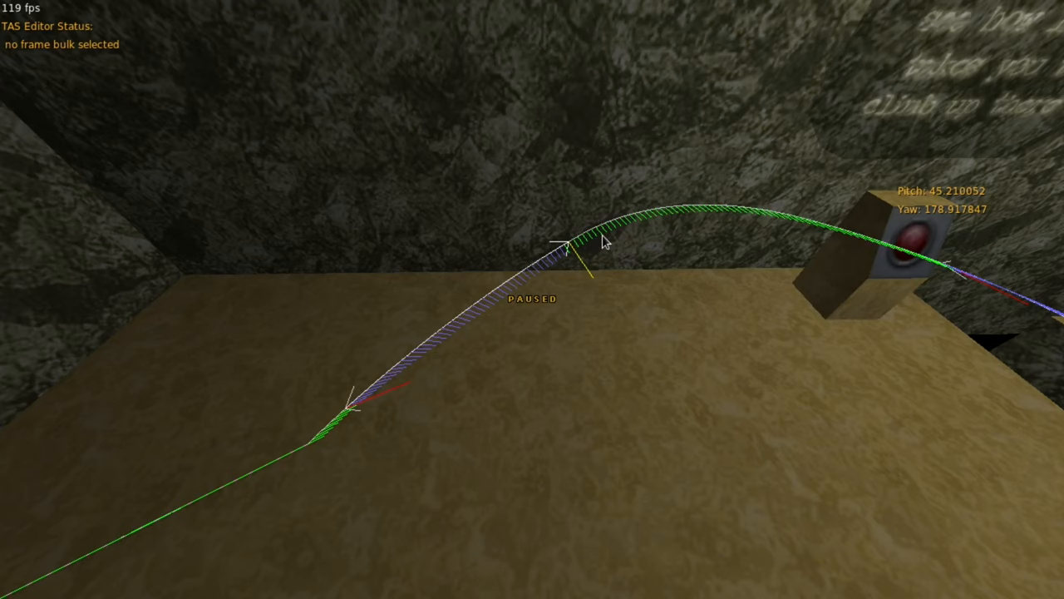
key(`)
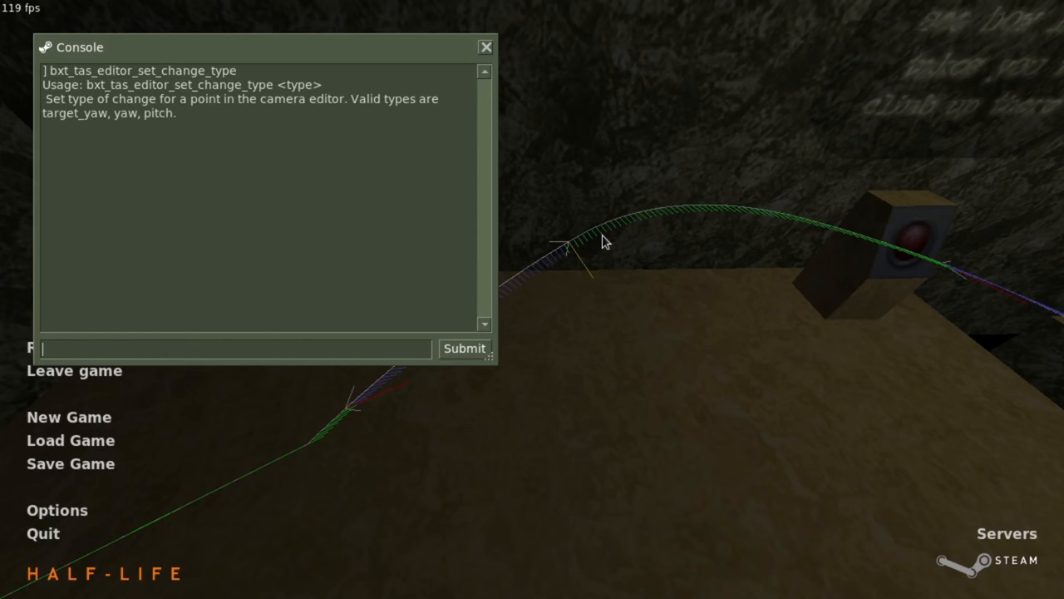